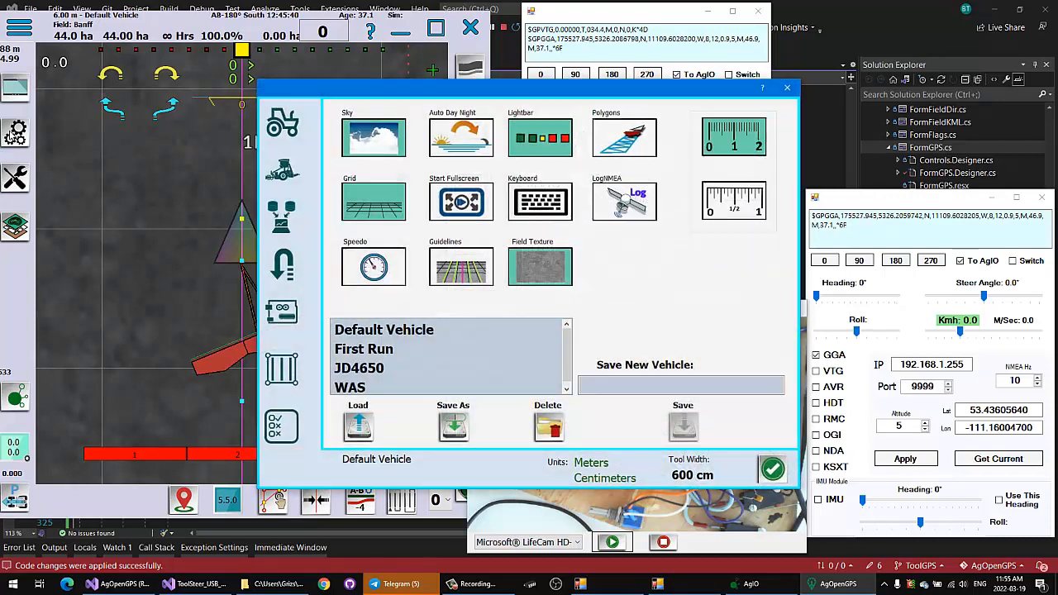
Show the Steering and GPS Locations page with Tool Steer Settings.
click(282, 312)
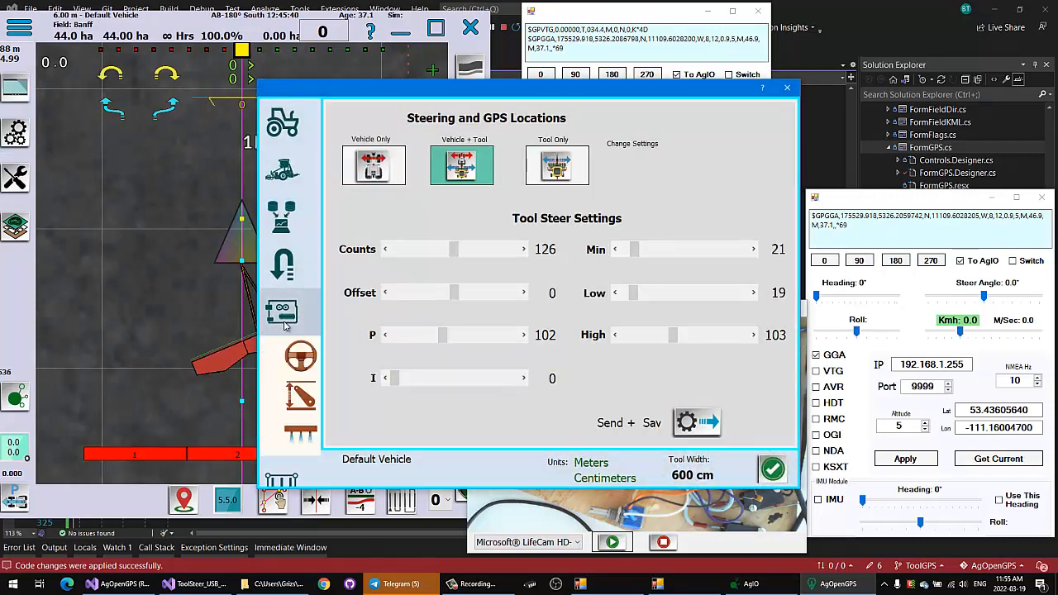
mouse_move(599, 136)
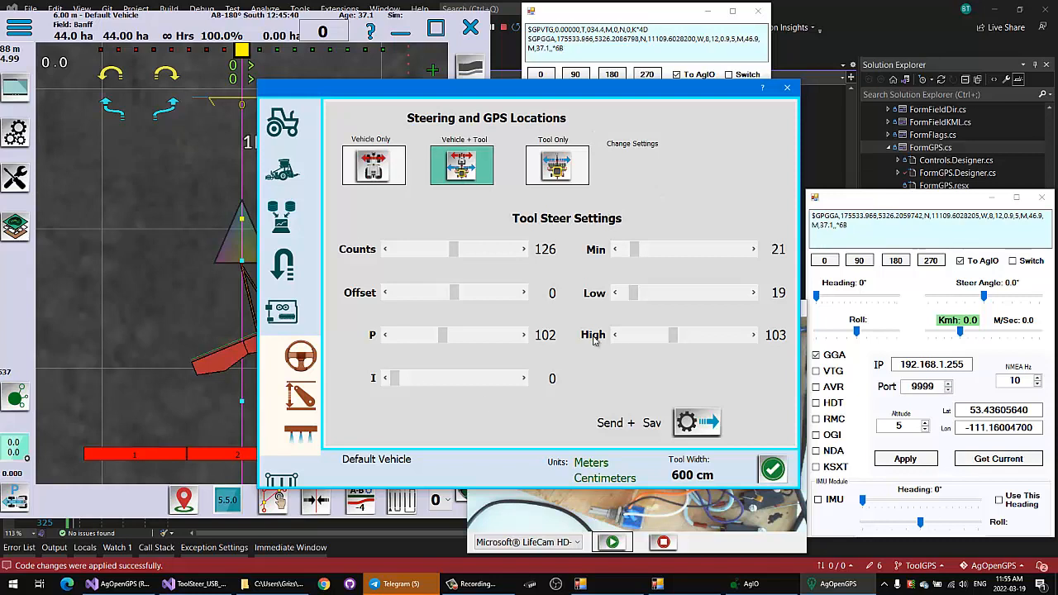
mouse_move(662, 198)
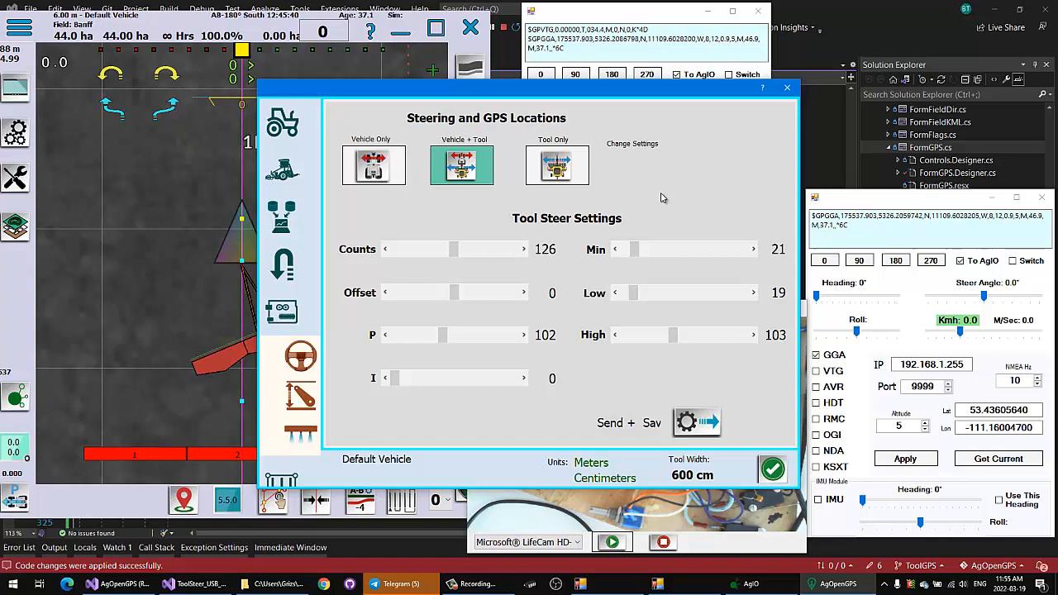
mouse_move(660, 198)
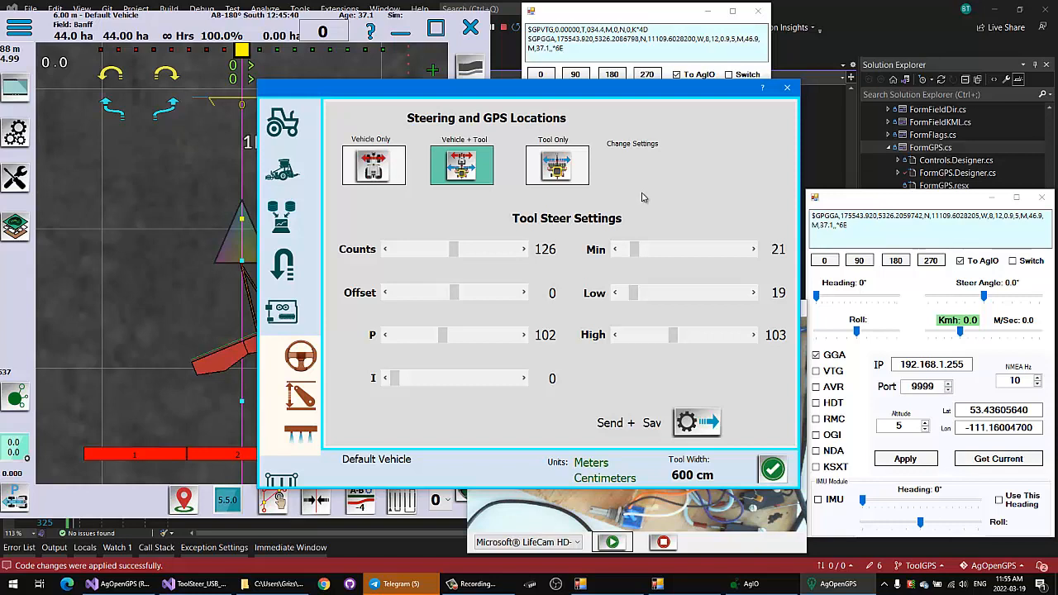
mouse_move(673, 211)
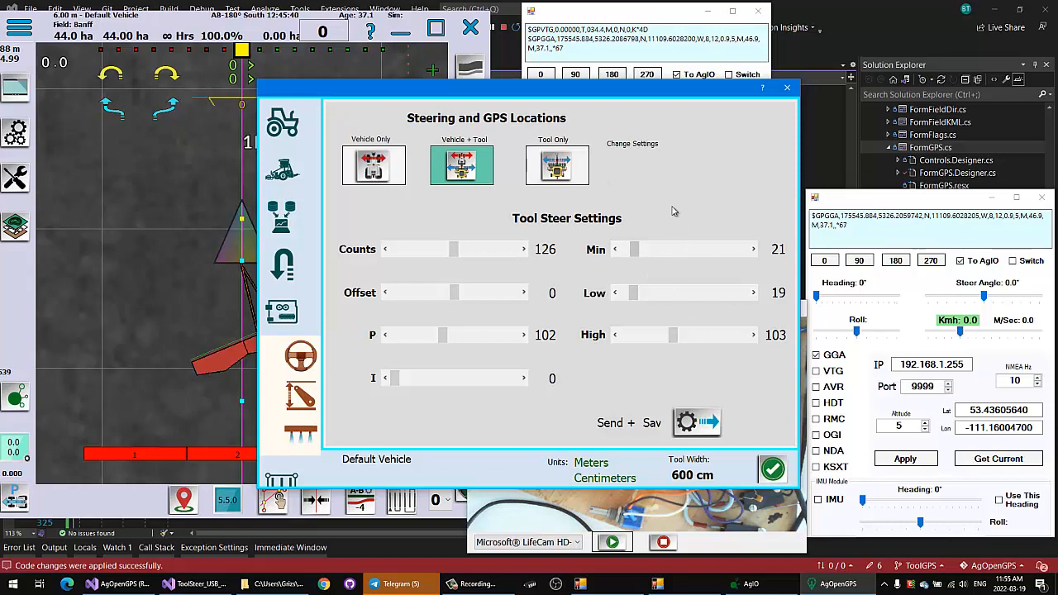
Compare Vehicle Only and Vehicle + Tool modes, then select Tool Only.
click(374, 164)
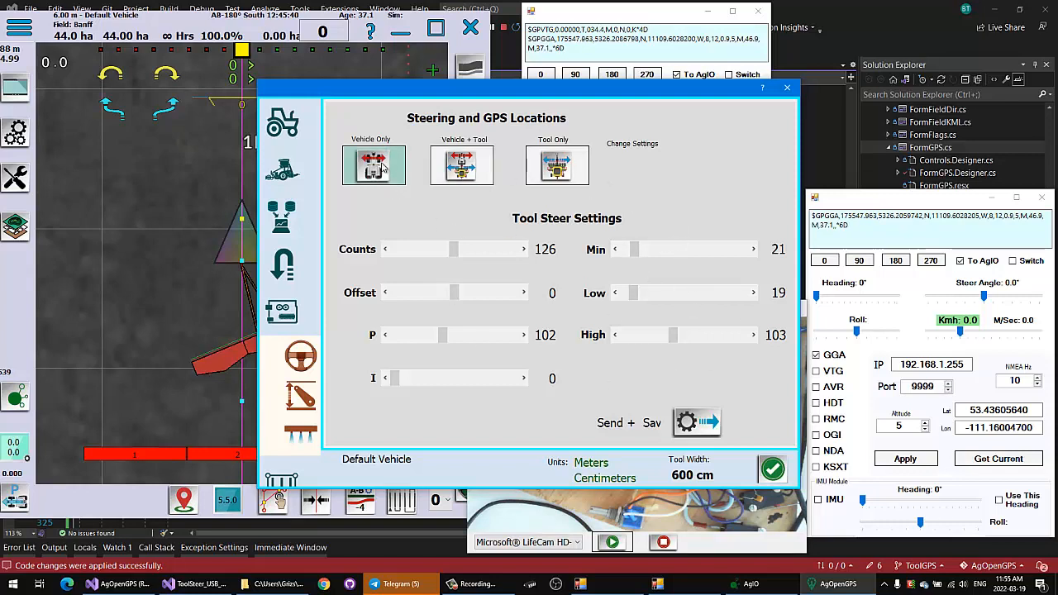
click(461, 164)
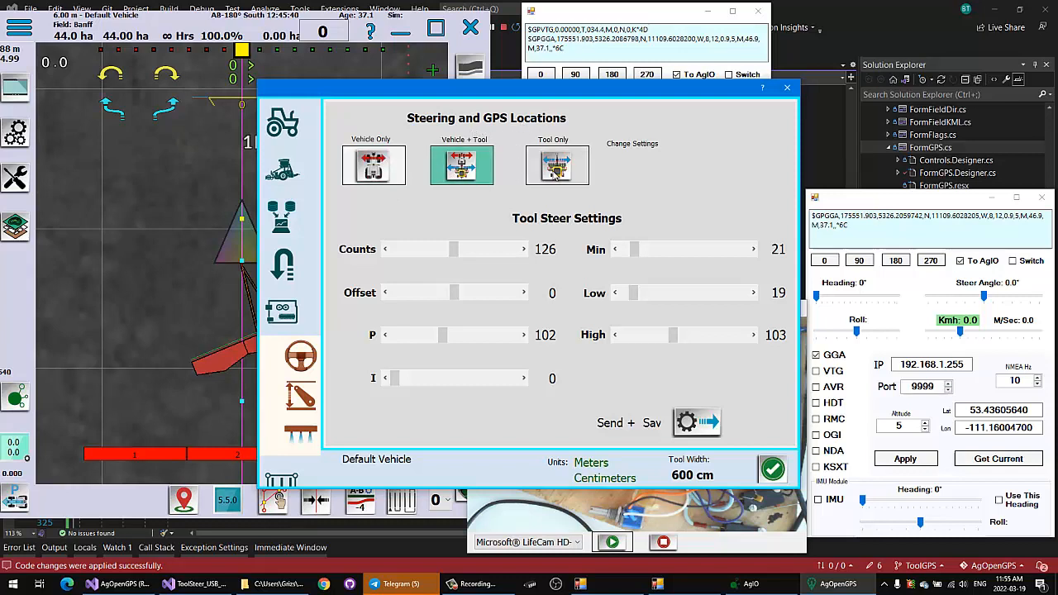
click(557, 164)
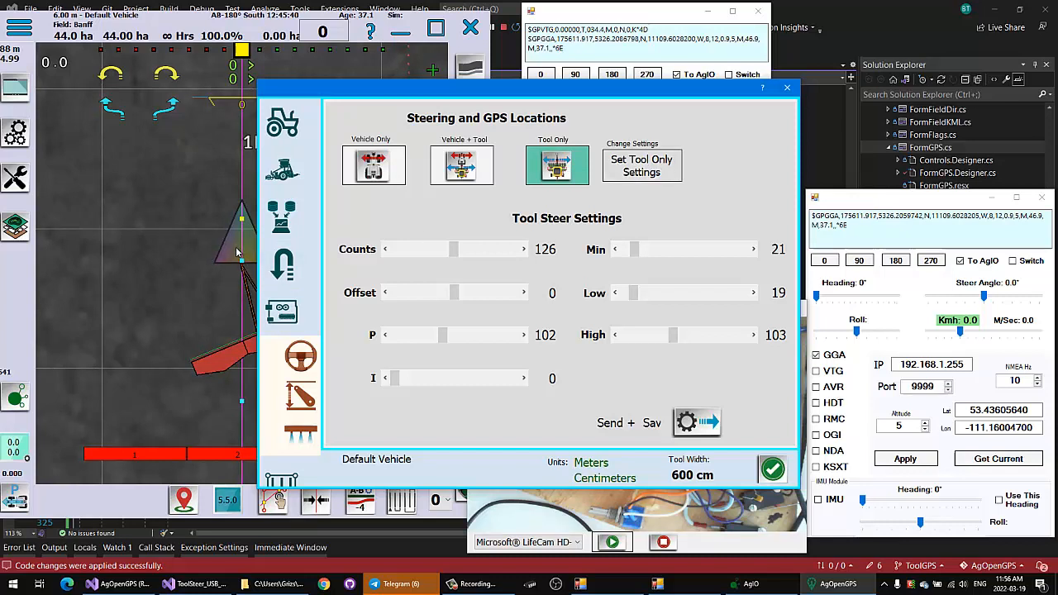
mouse_move(184, 217)
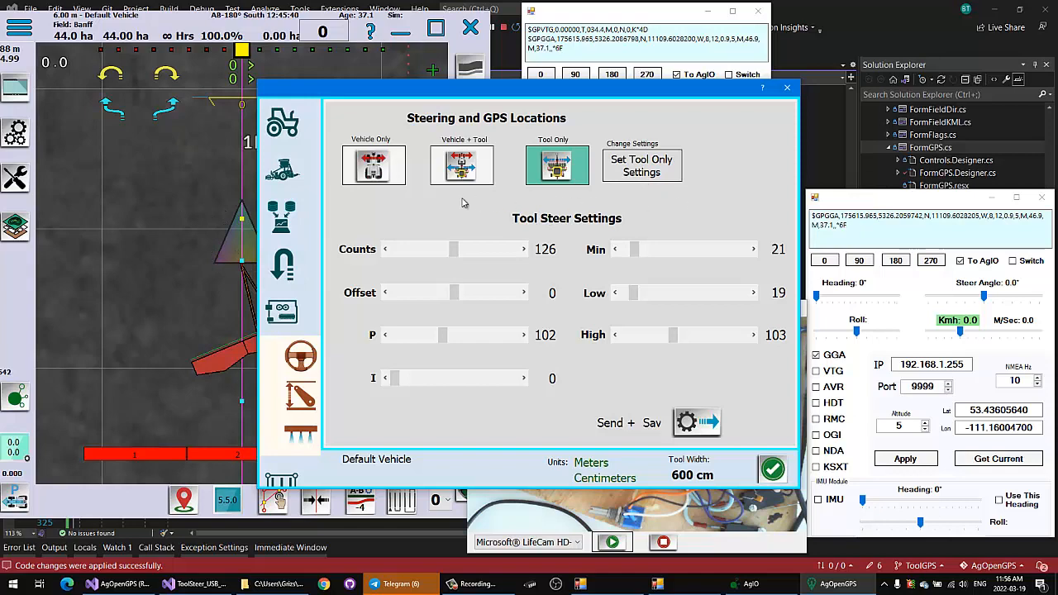
mouse_move(383, 212)
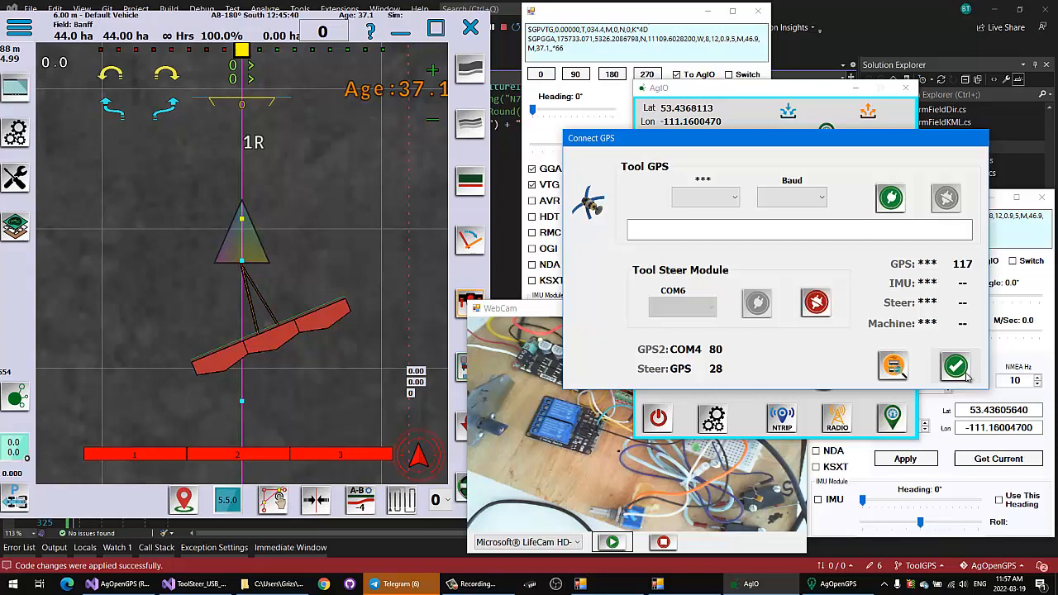
Close the Connect GPS window showing the Tool GPS and Tool Steer ports.
click(956, 366)
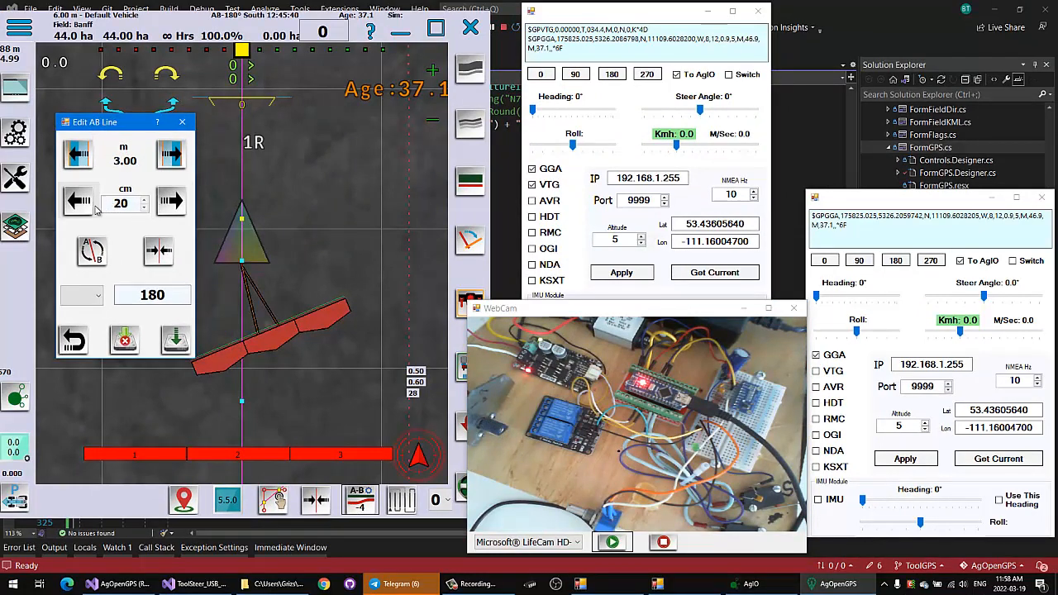
Shift the AB line 20 cm left, then 20 cm right back to zero offset.
click(171, 200)
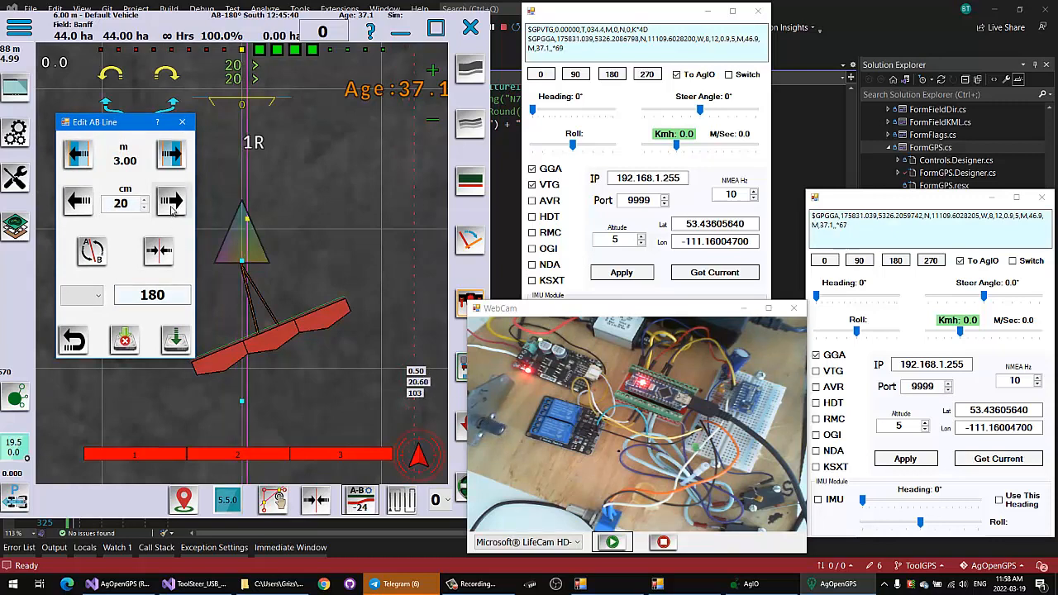
click(78, 201)
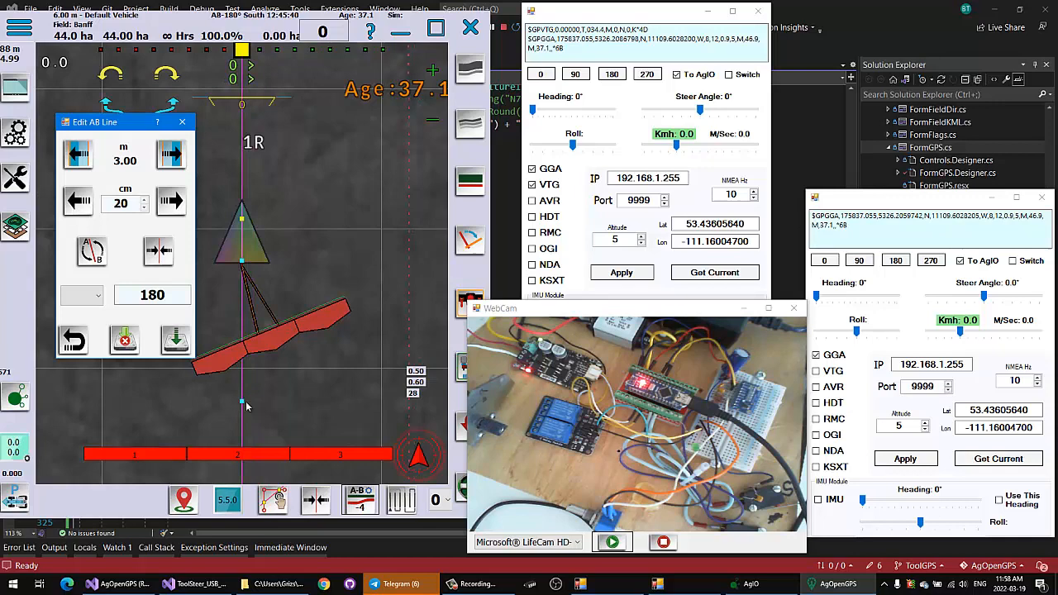
mouse_move(252, 397)
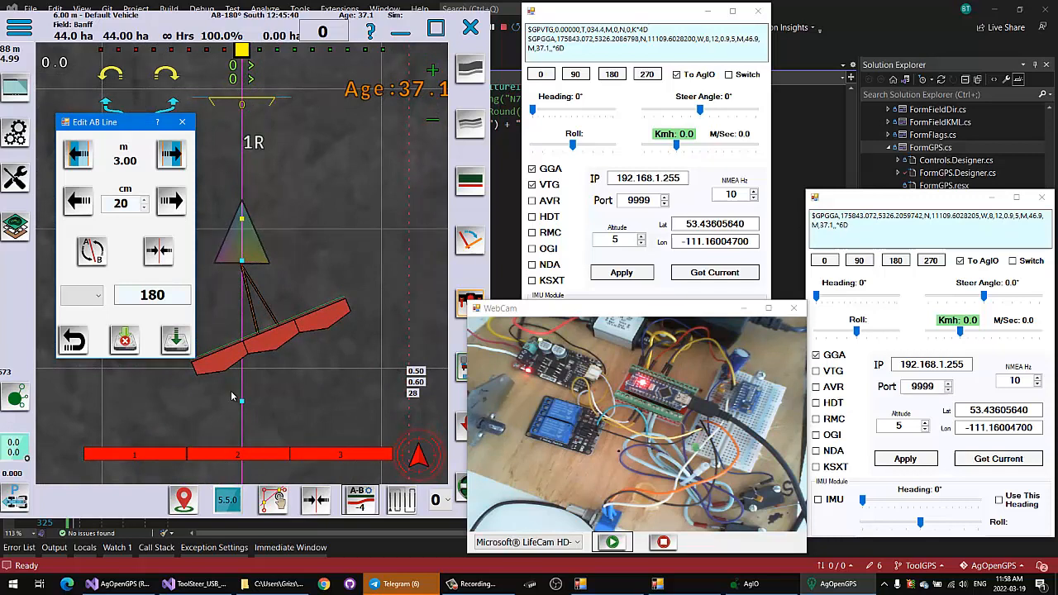
mouse_move(266, 413)
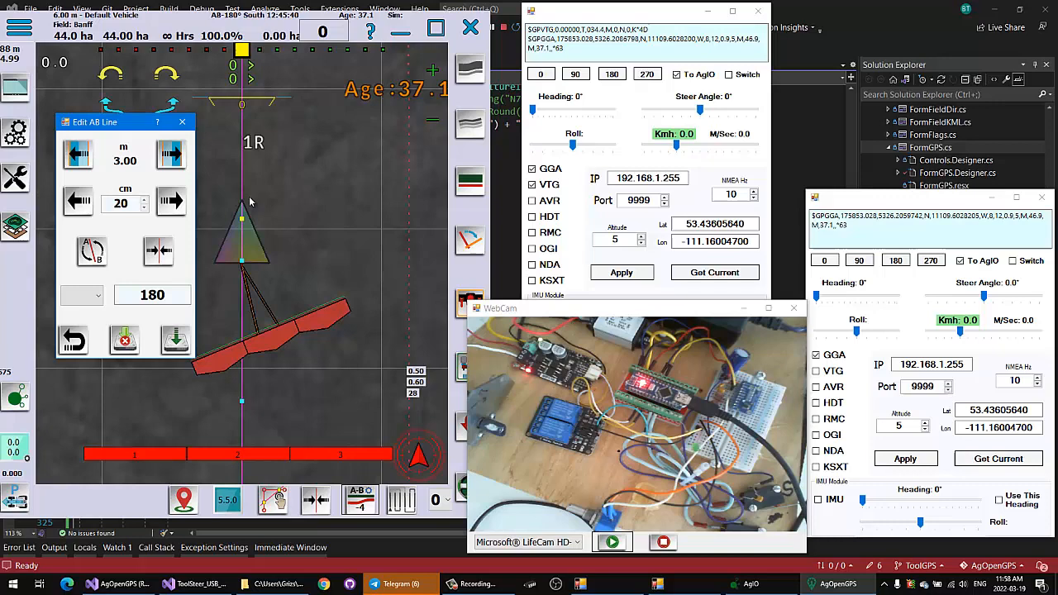
mouse_move(288, 355)
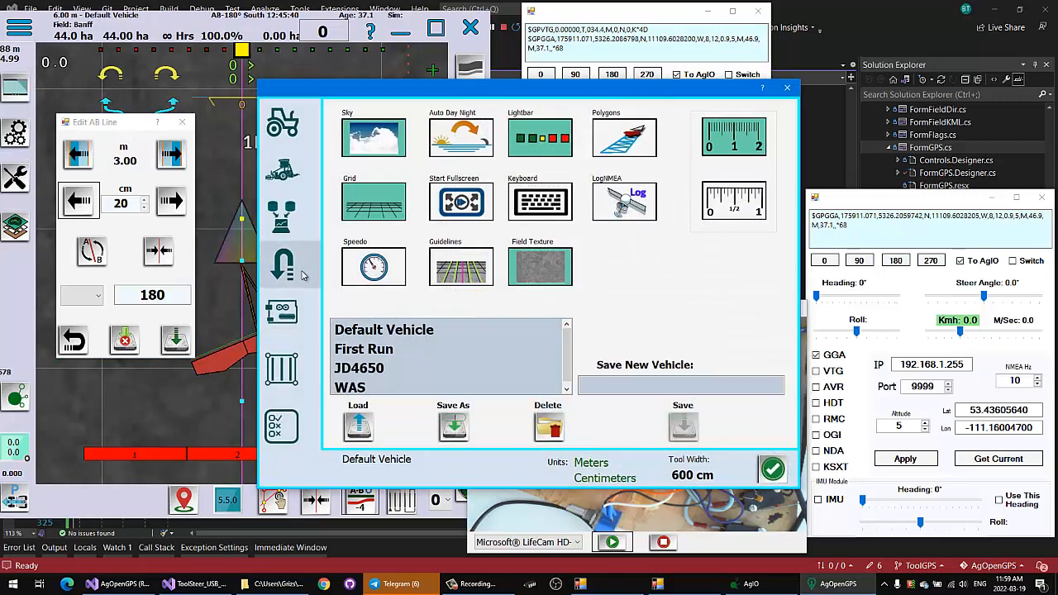
Reopen the tool steer settings page in vehicle configuration.
click(282, 312)
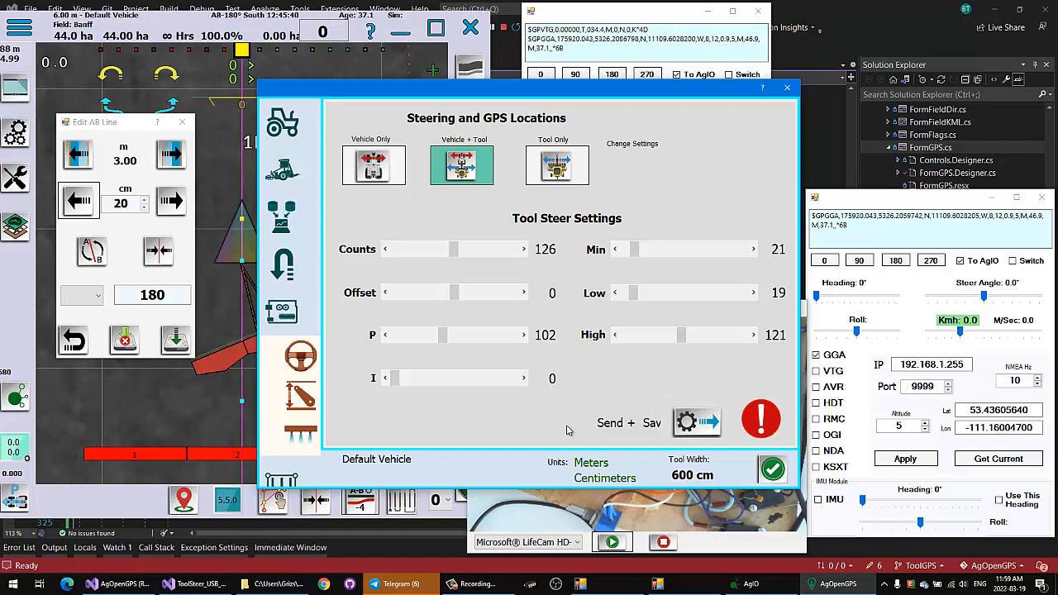
mouse_move(452, 242)
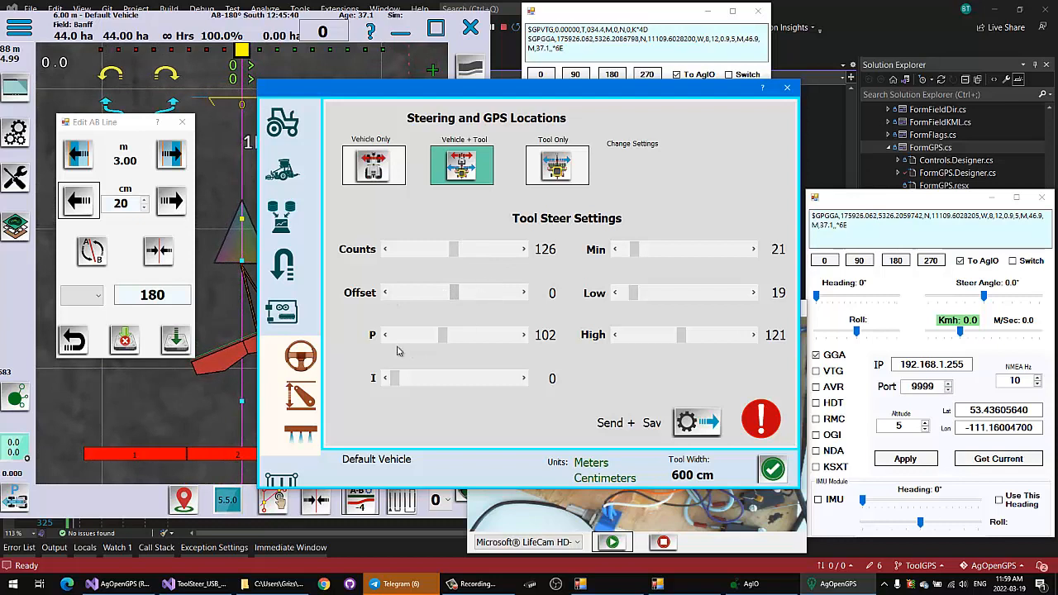
mouse_move(419, 416)
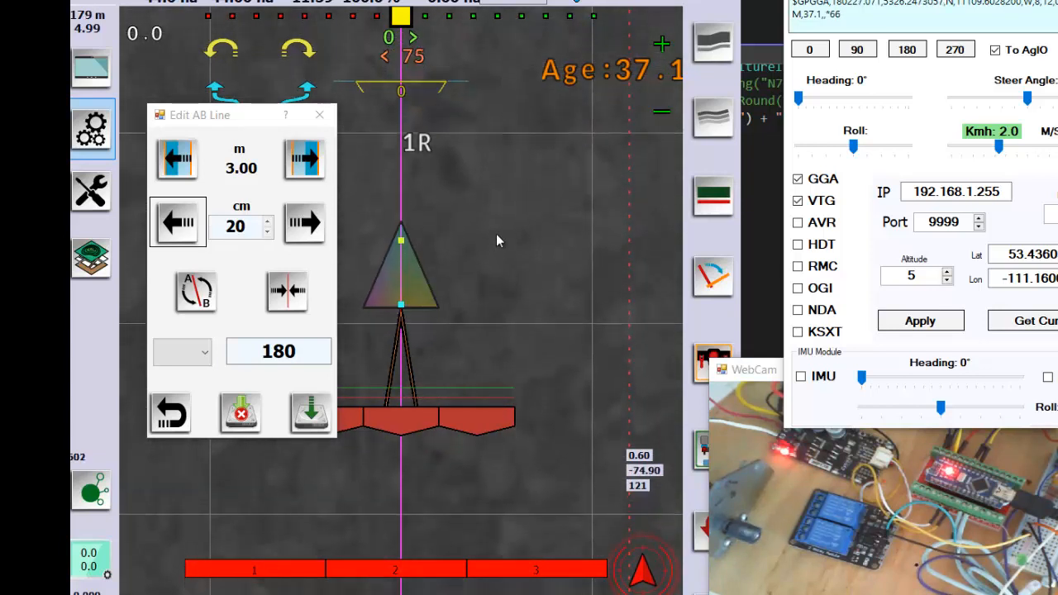
Move the Edit AB Line window up and left while driving at 2 km/h.
drag(198, 115, 174, 90)
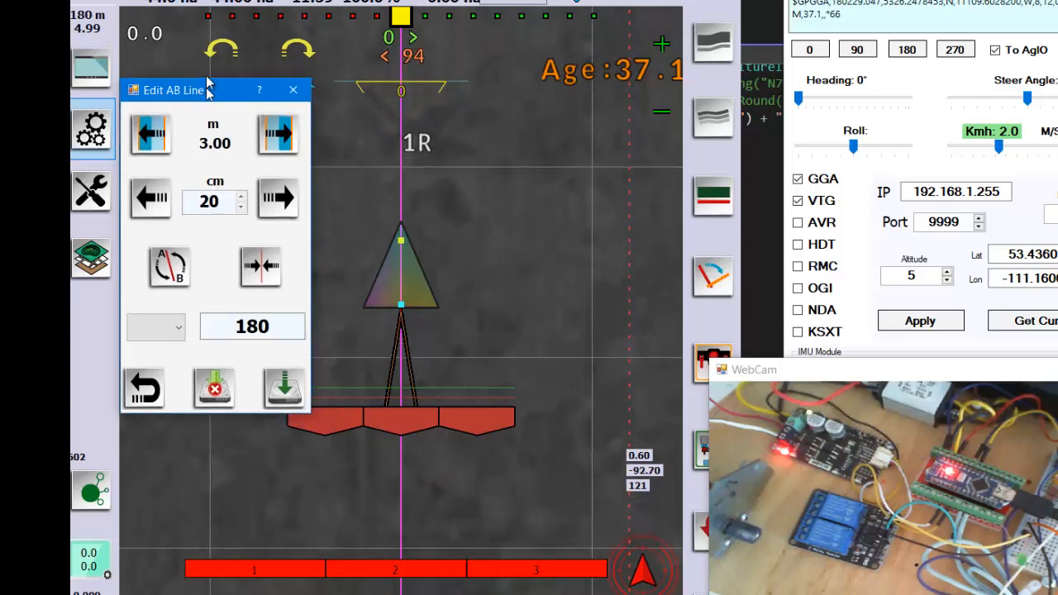
click(282, 130)
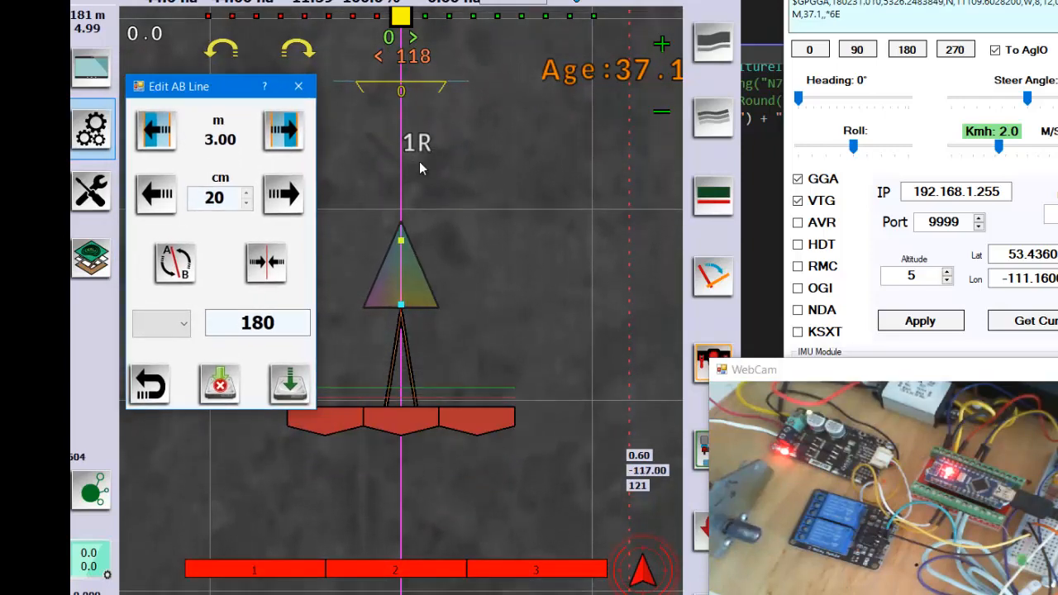